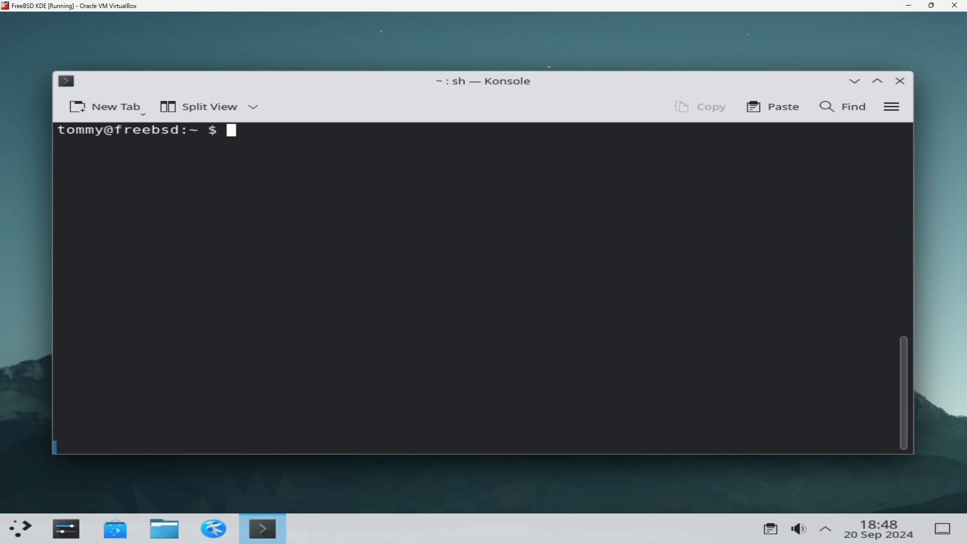
Print $SHELL with echo to confirm the current login shell is /bin/sh
text(echo $SHE)
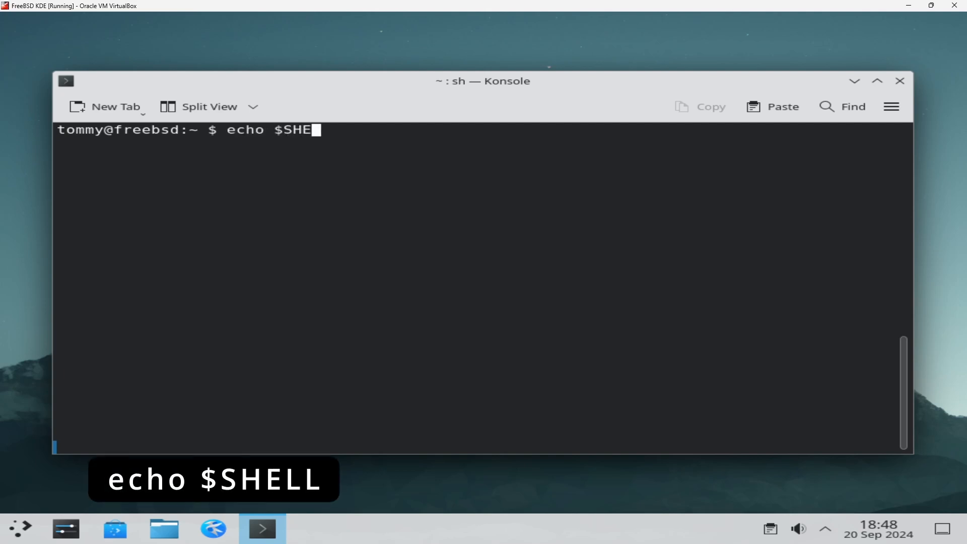
key(Return)
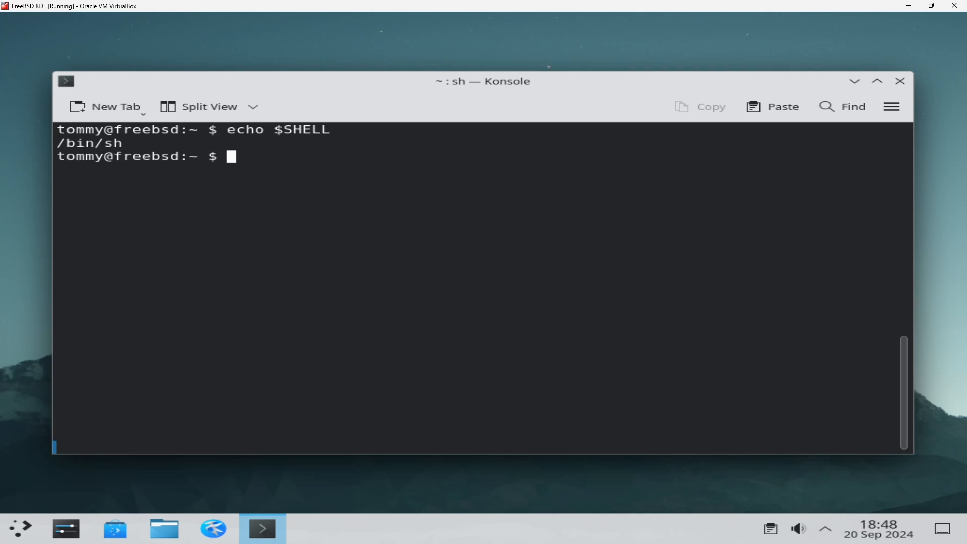
mouse_move(89, 144)
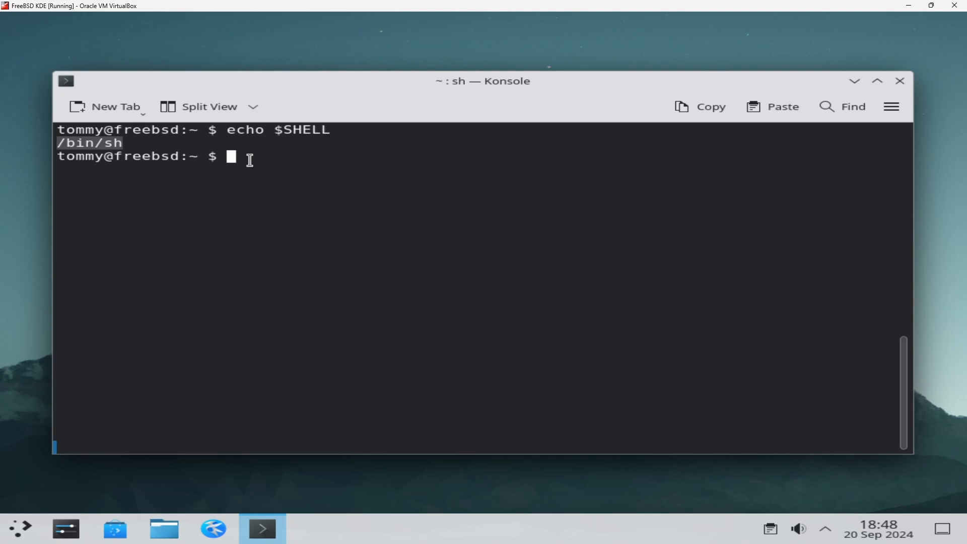
text(ca)
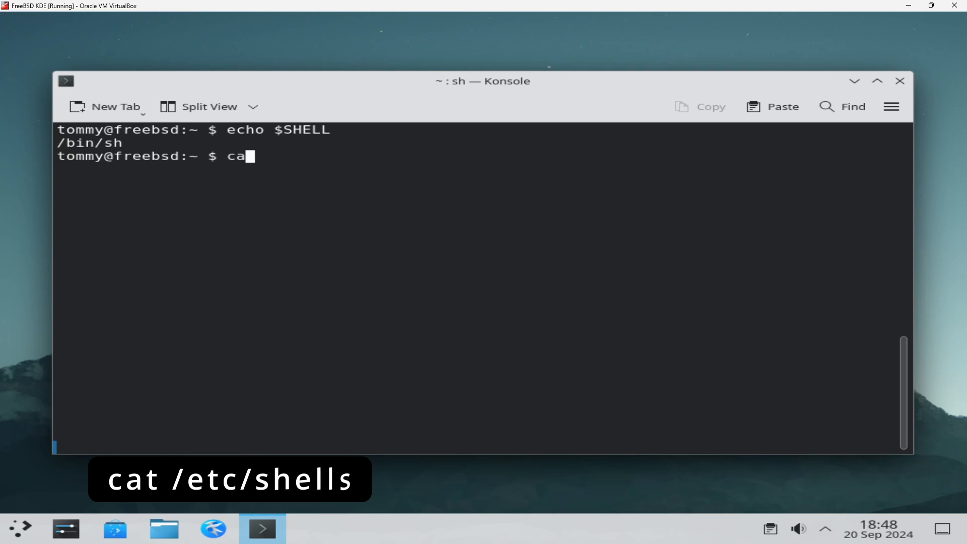
Display /etc/shells, showing sh, csh, tcsh and git-shell as permitted shells
text(t /etc/s)
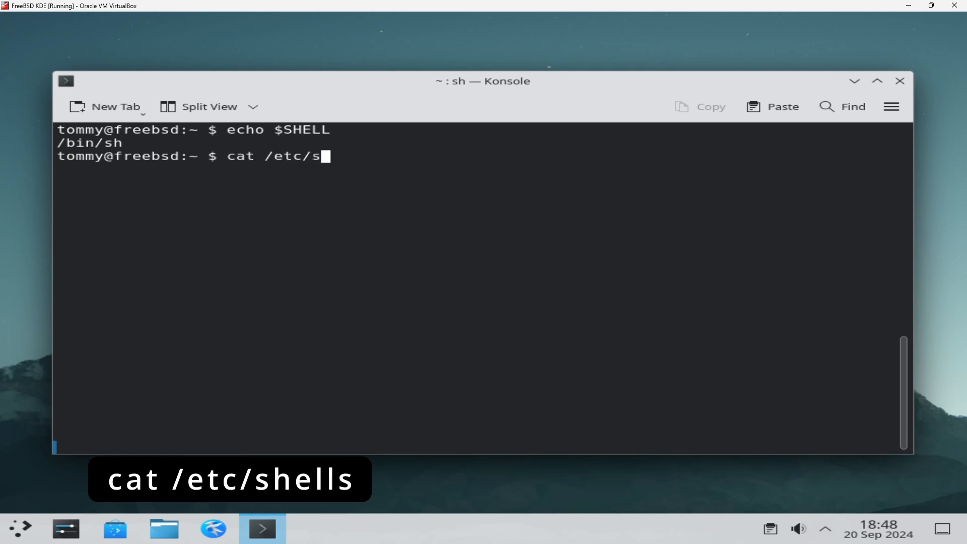
key(Return)
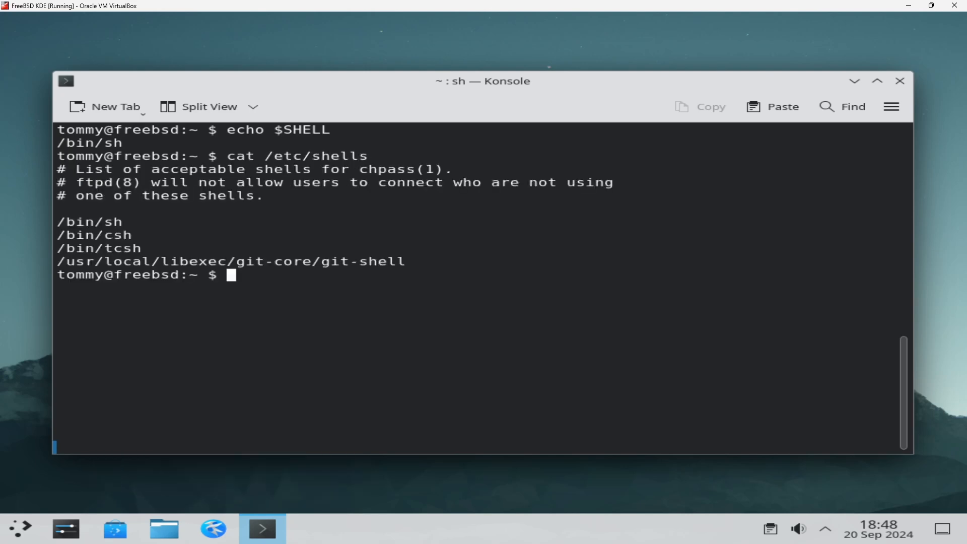
mouse_move(296, 170)
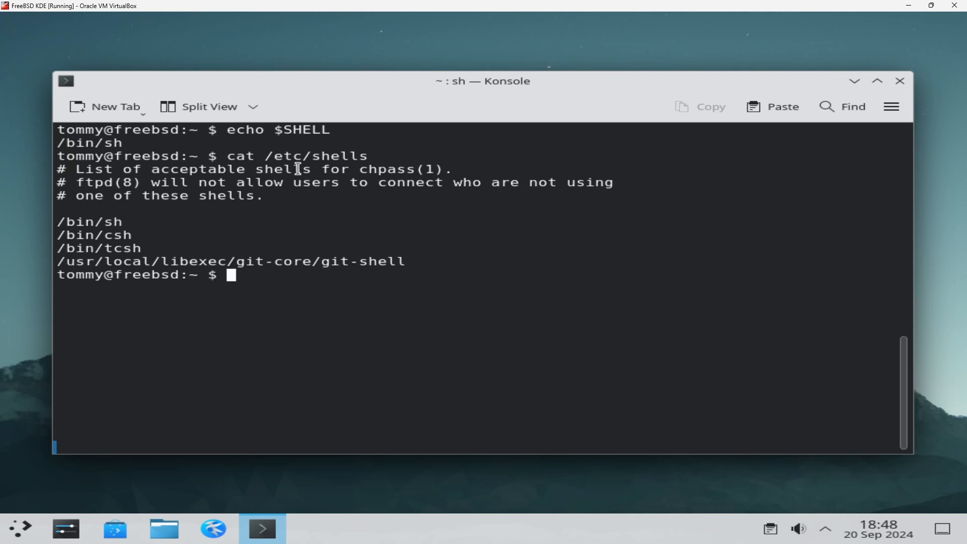
mouse_move(79, 223)
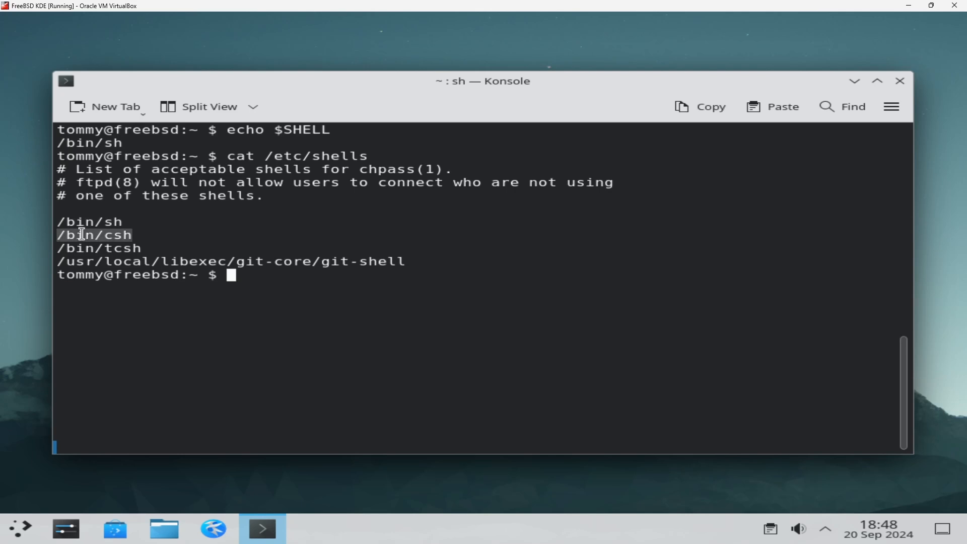
mouse_move(90, 247)
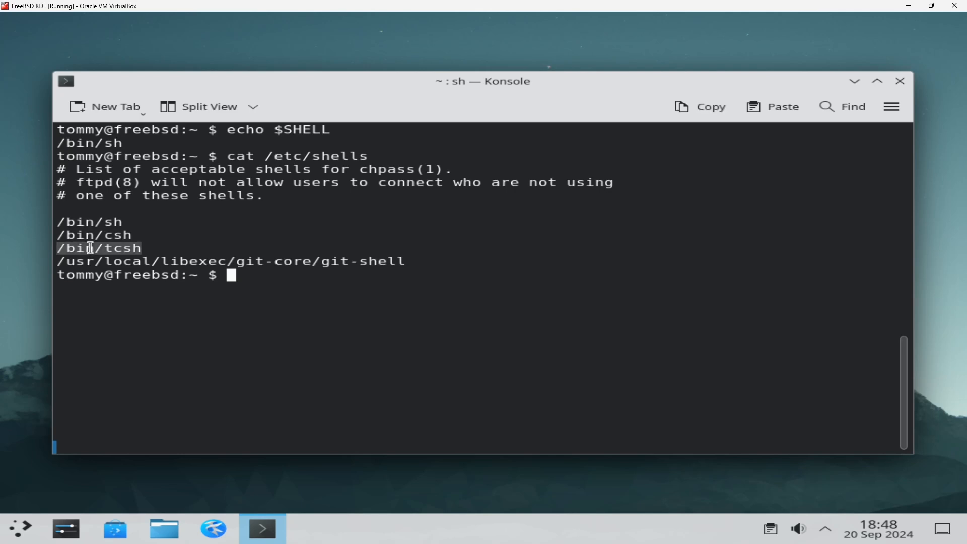
mouse_move(271, 282)
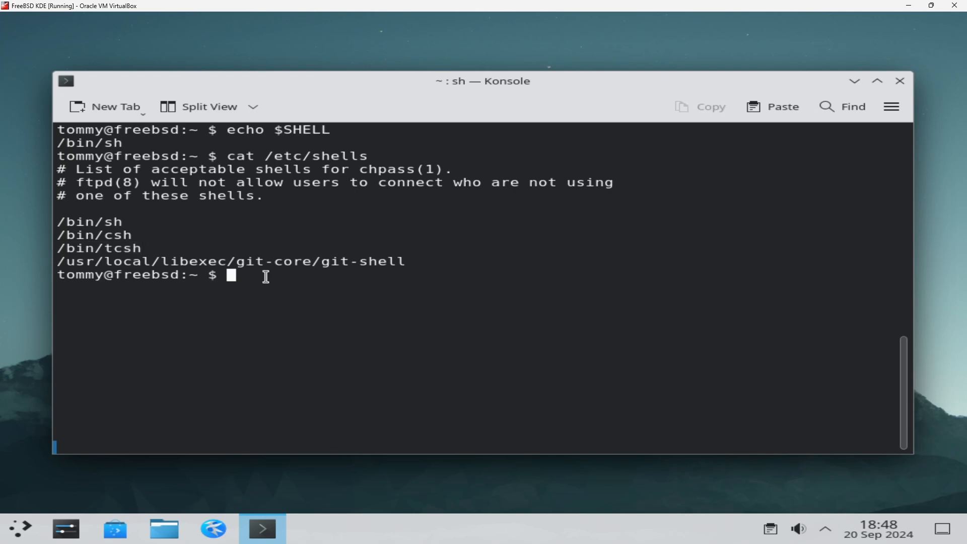
text(ps -p)
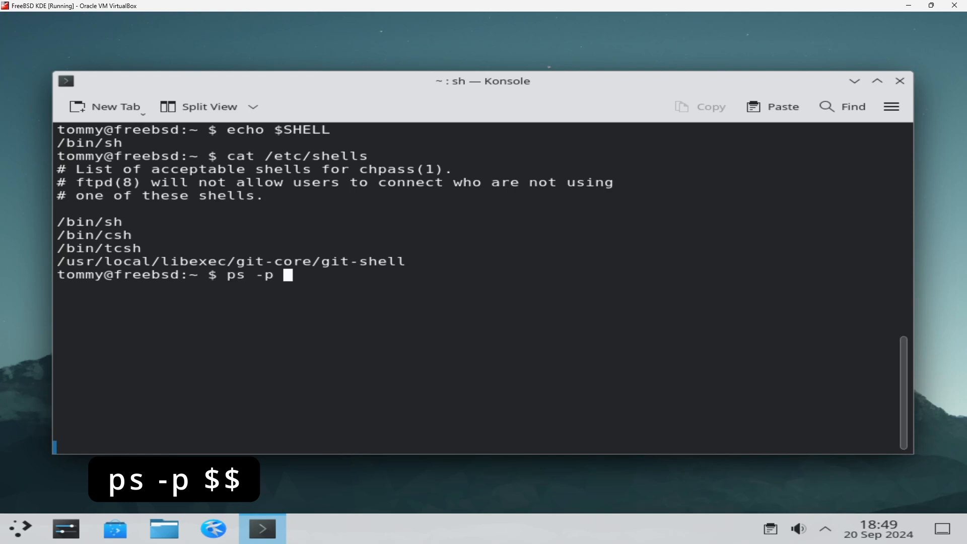
Run ps -p $$ and highlight /bin/sh in the COMMAND column
key(Return)
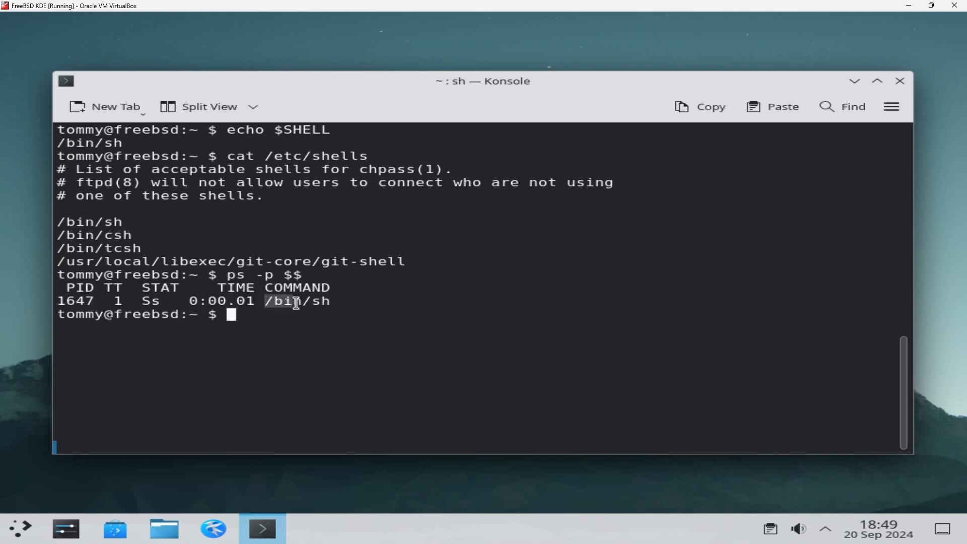
double_click(297, 301)
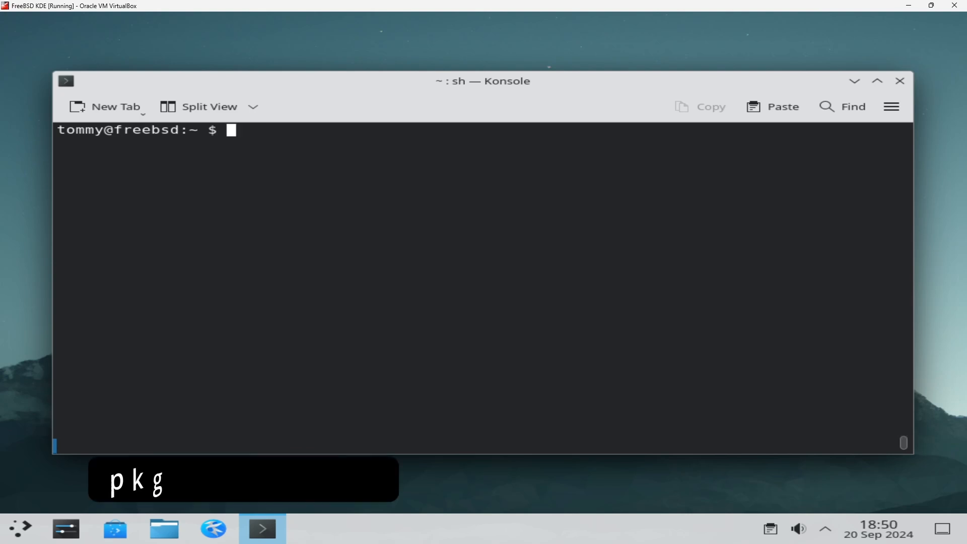
Install bash 5.2.26_1 with sudo pkg install, entering the password and confirming with y
text(sudo pkg install bash)
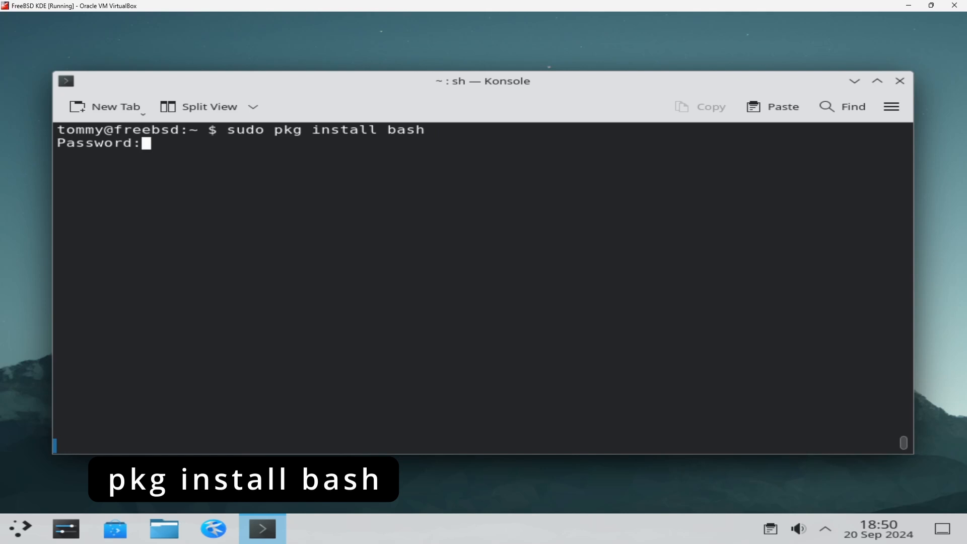
key(Return)
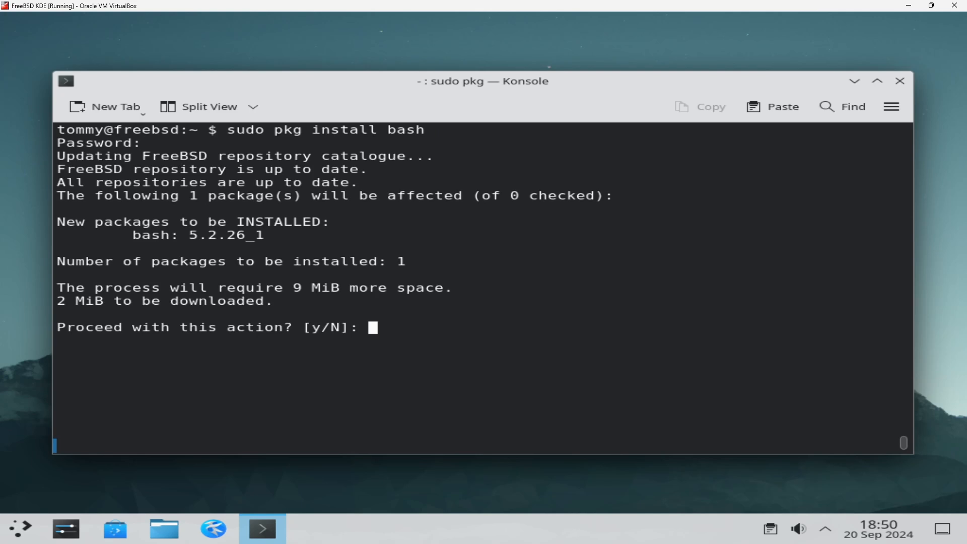
text(y)
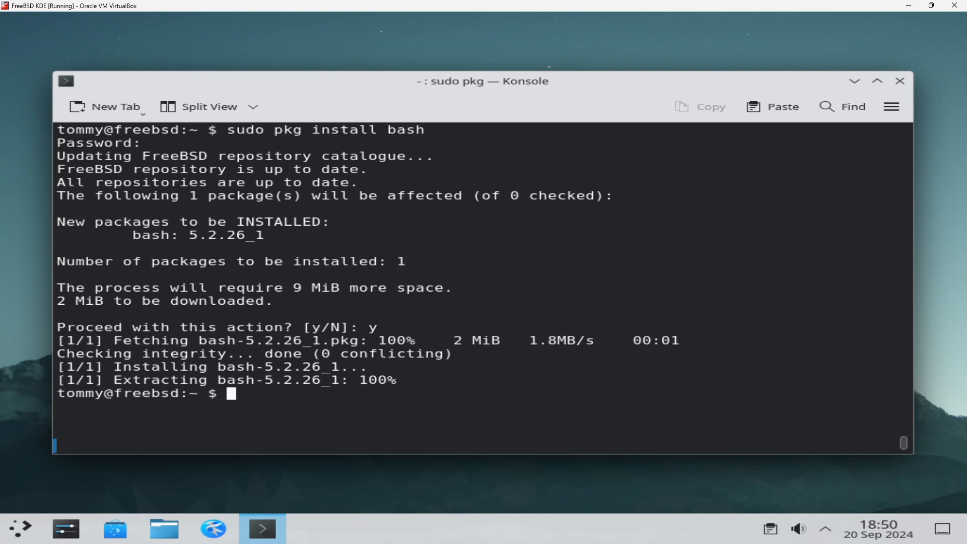
text(bash)
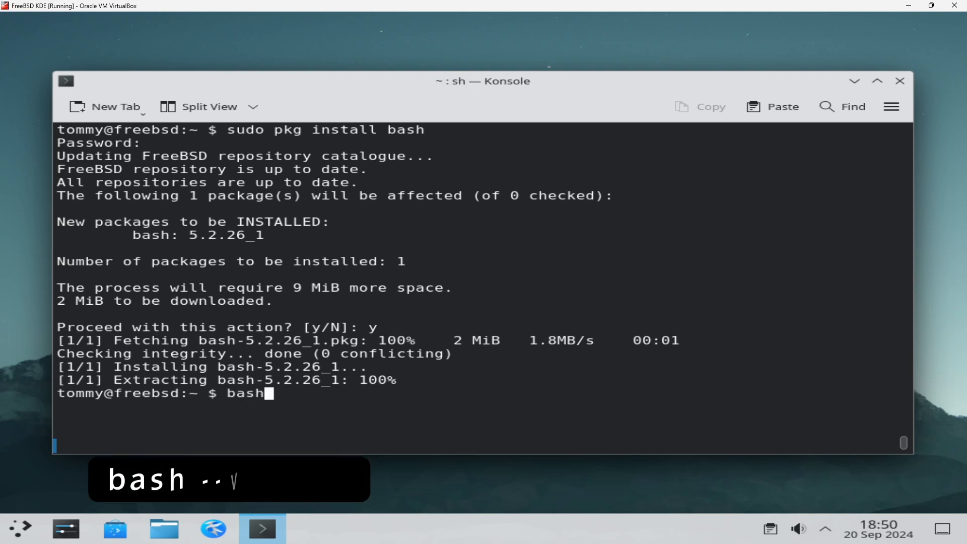
Run bash --version to confirm GNU bash 5.2.26(1)-release
text(--version)
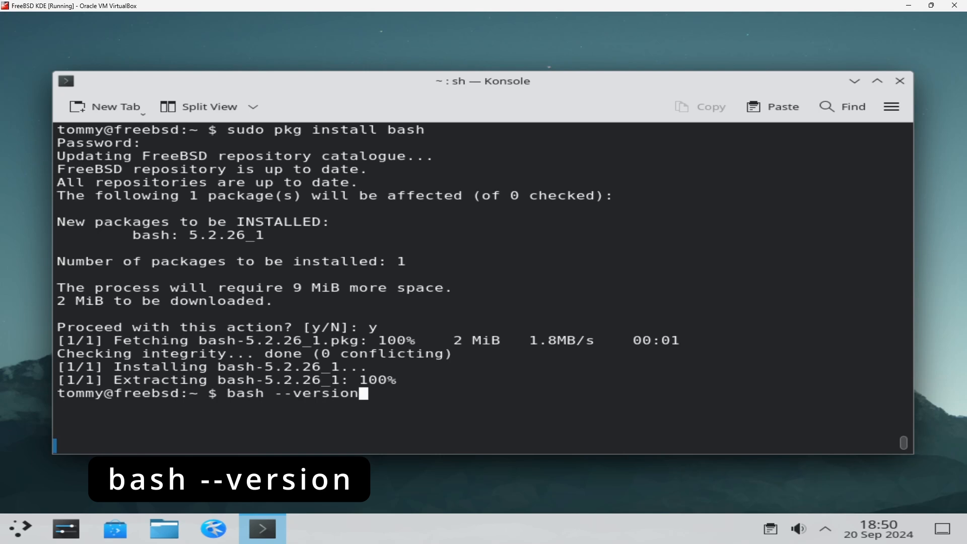
key(Return)
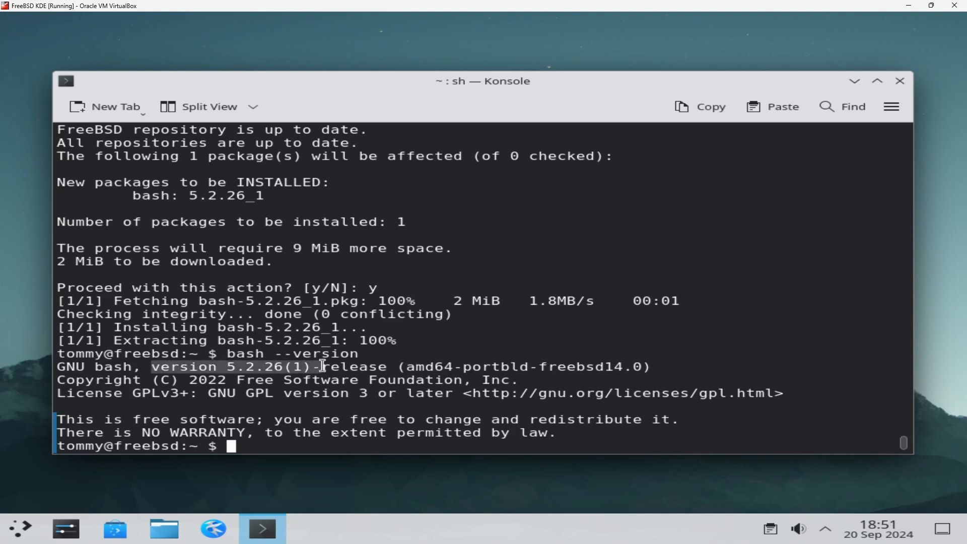
text(cat /etc/she)
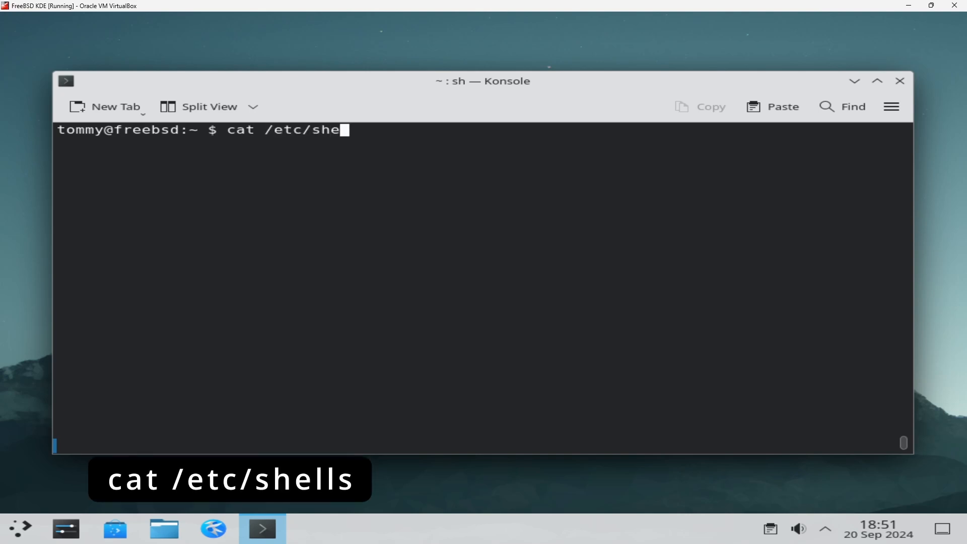
Confirm bash appears in /etc/shells, then submit chsh -s /usr/local/bin/bash with the password
key(Return)
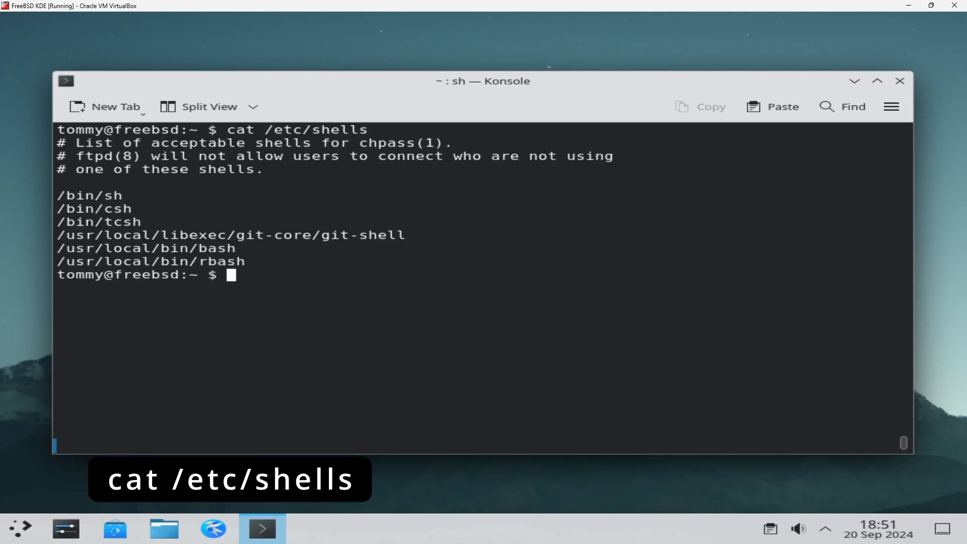
mouse_move(251, 254)
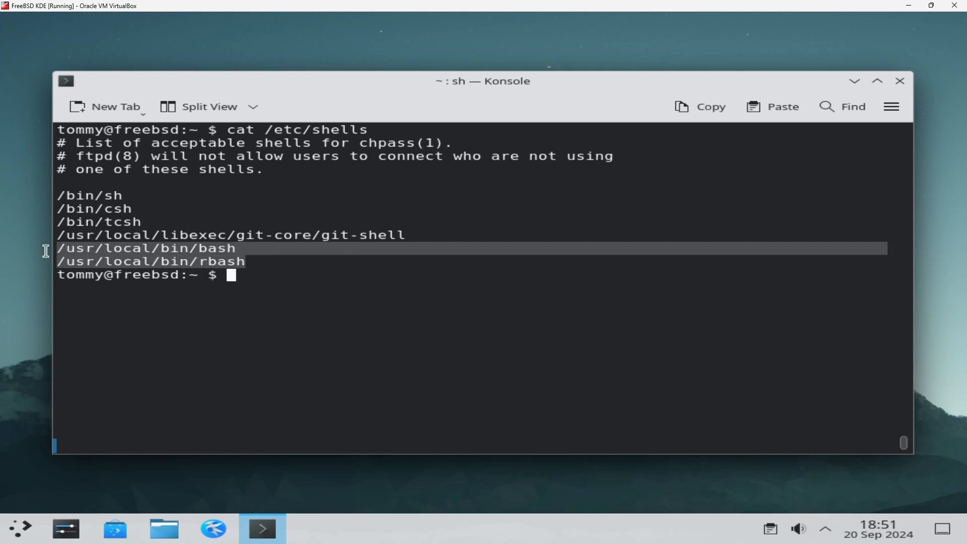
mouse_move(240, 275)
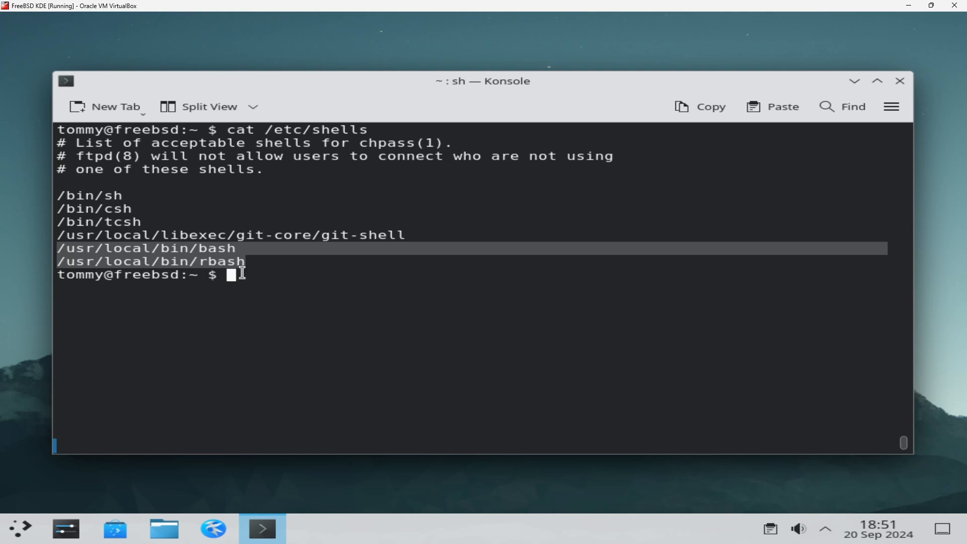
text(ch)
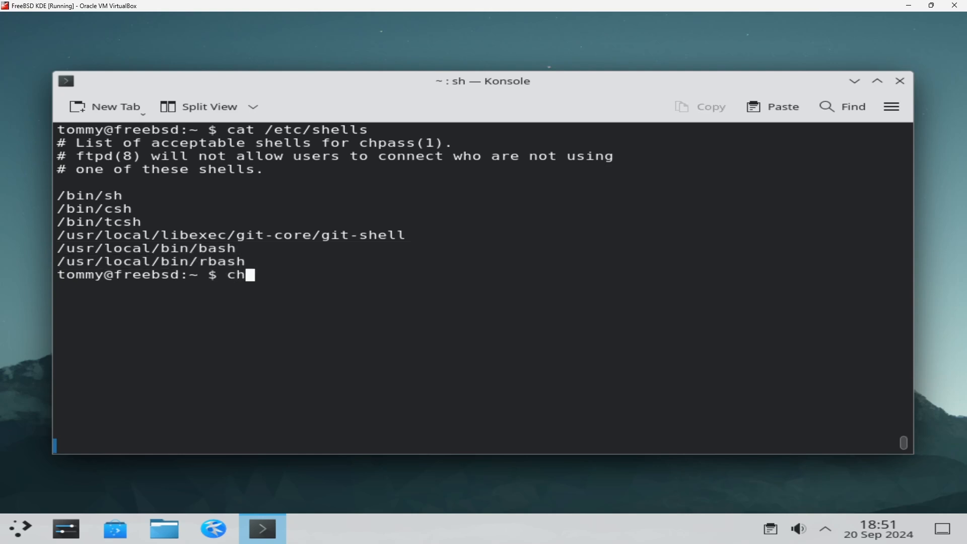
text(sh -s)
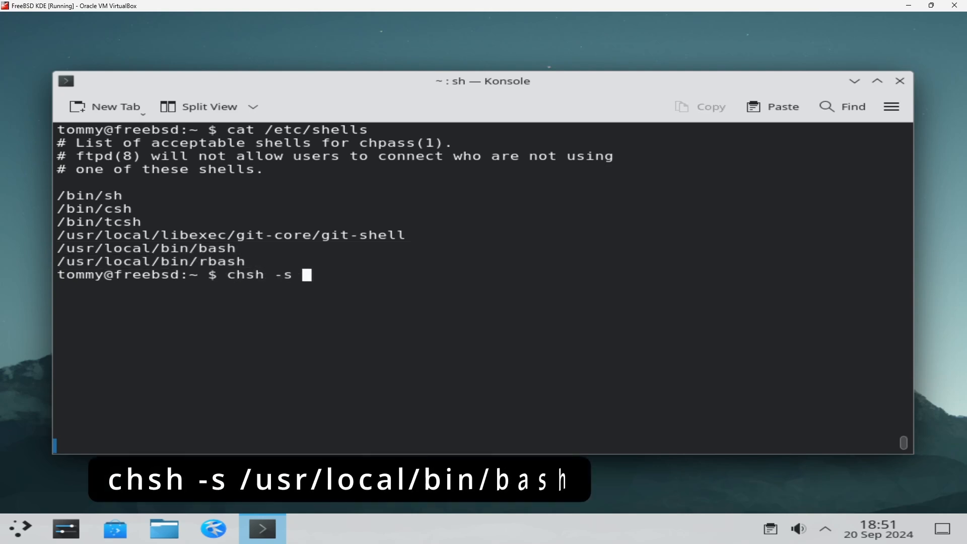
text(/usr/)
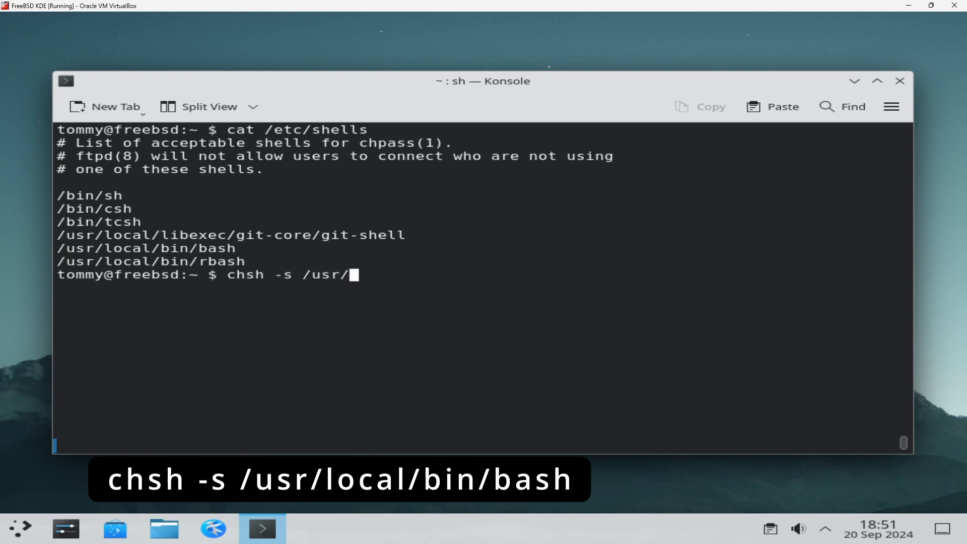
text(local/b)
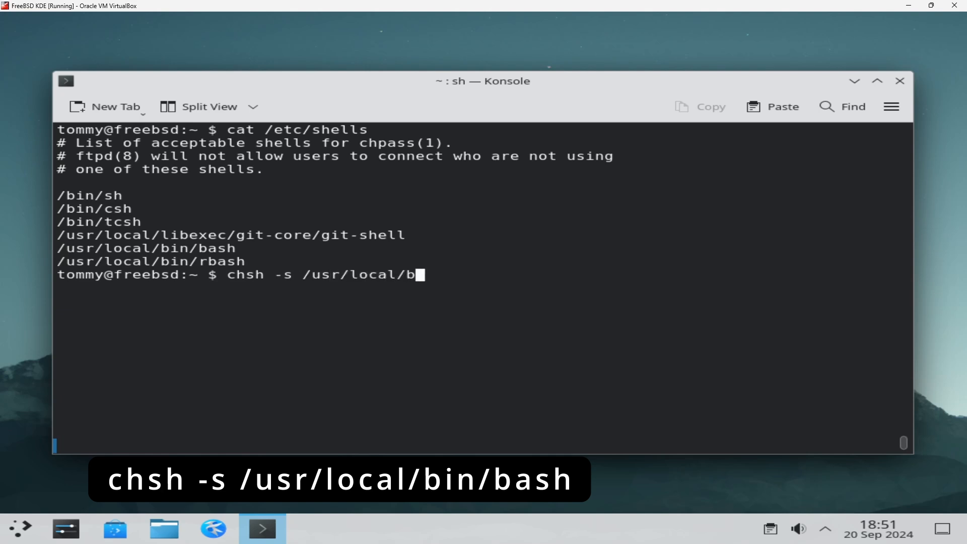
text(in/bash)
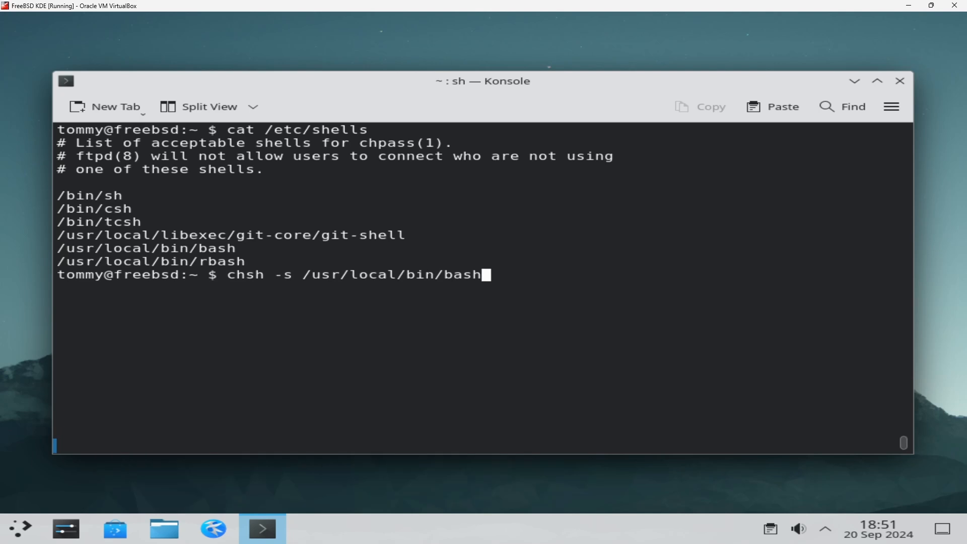
key(Return)
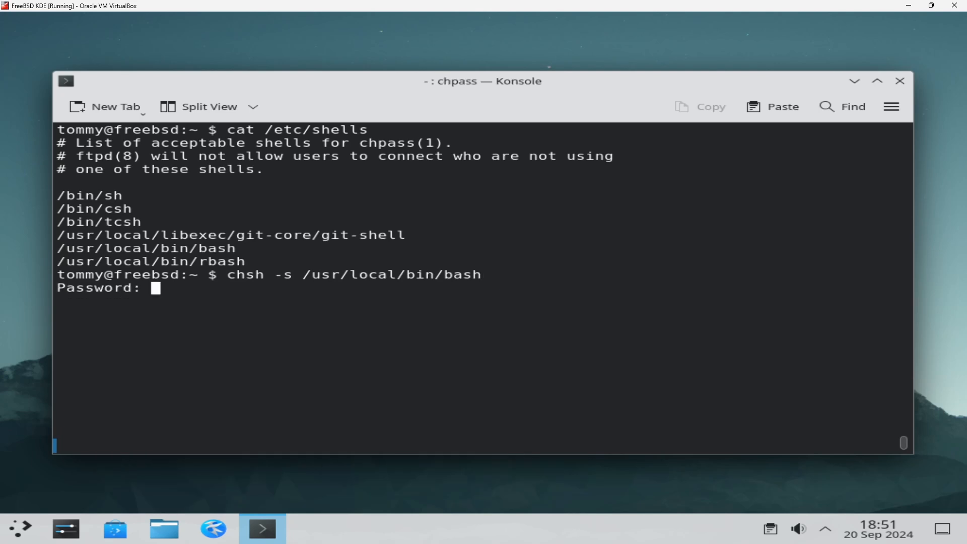
key(Return)
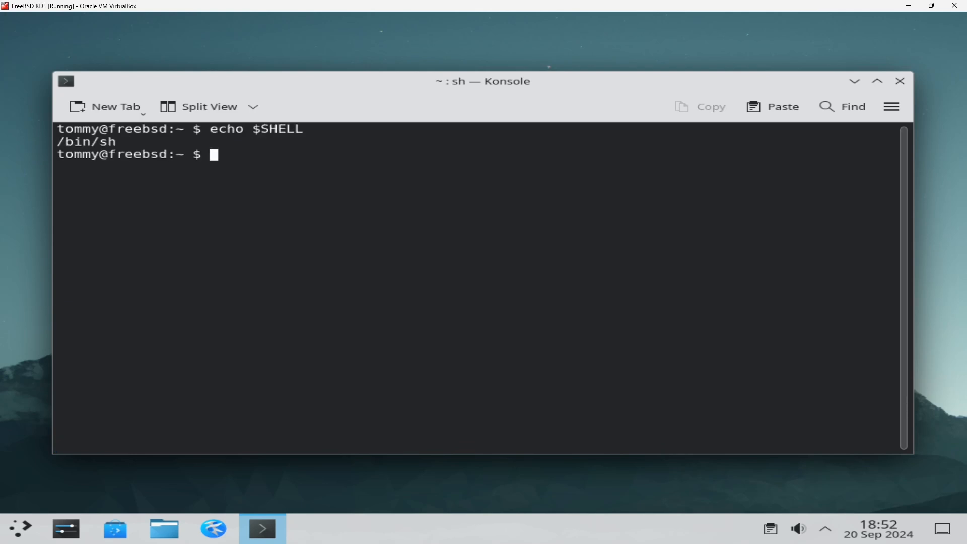
Exit the terminal and log out via the application launcher so bash takes effect
text(exit)
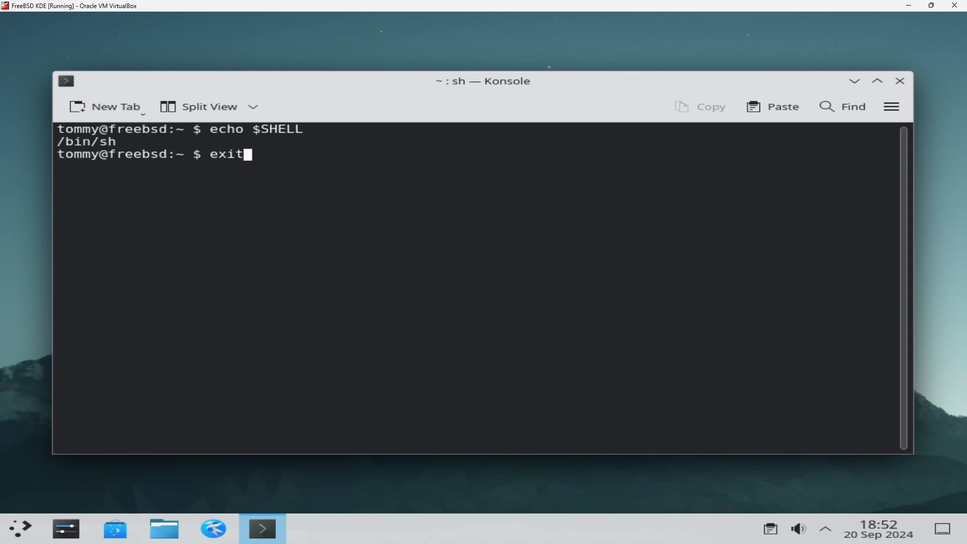
key(Return)
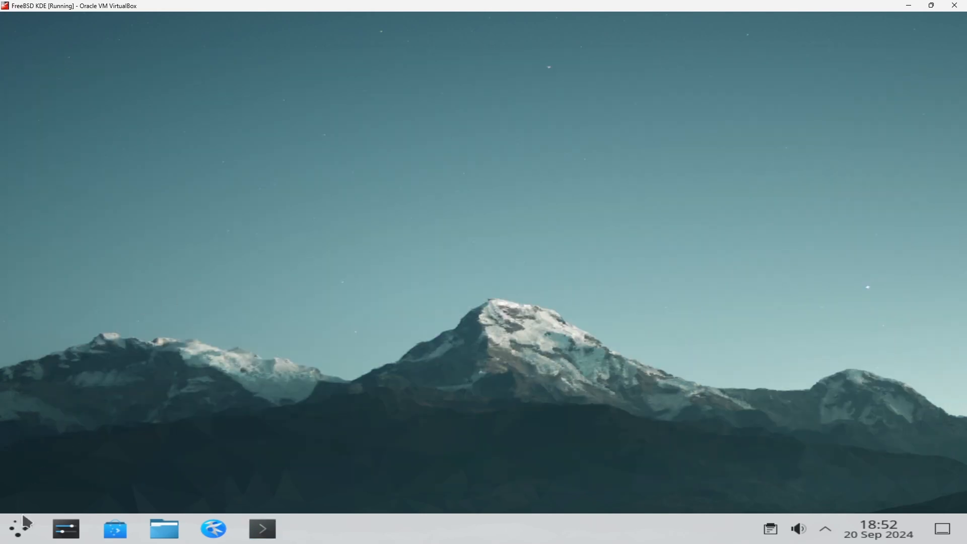
click(19, 529)
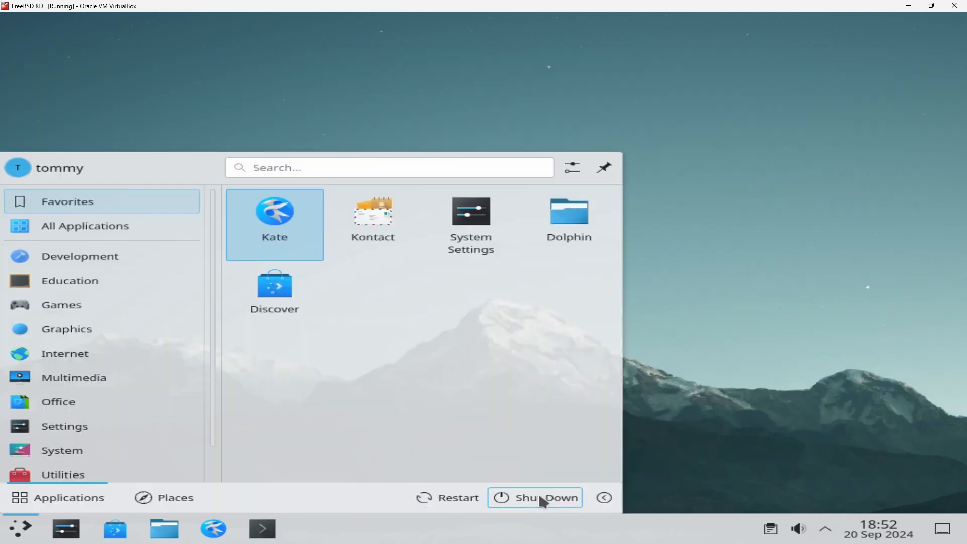
click(533, 497)
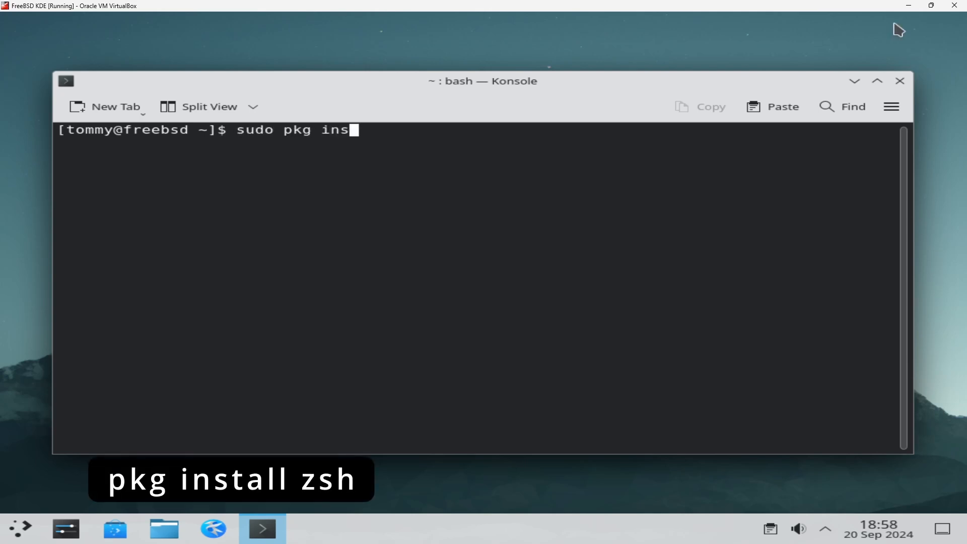
Install zsh 5.9_4 with sudo pkg install, entering the password and answering y
key(Return)
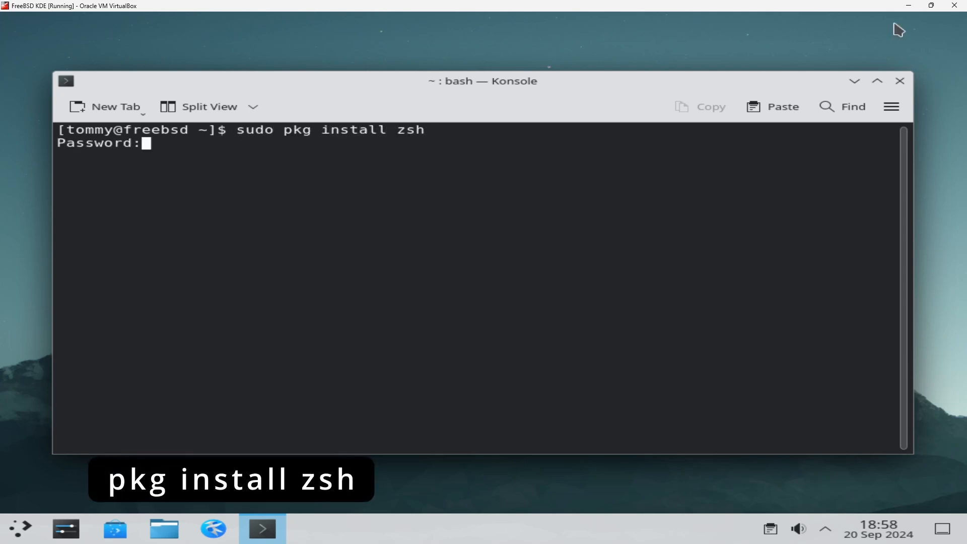
key(Return)
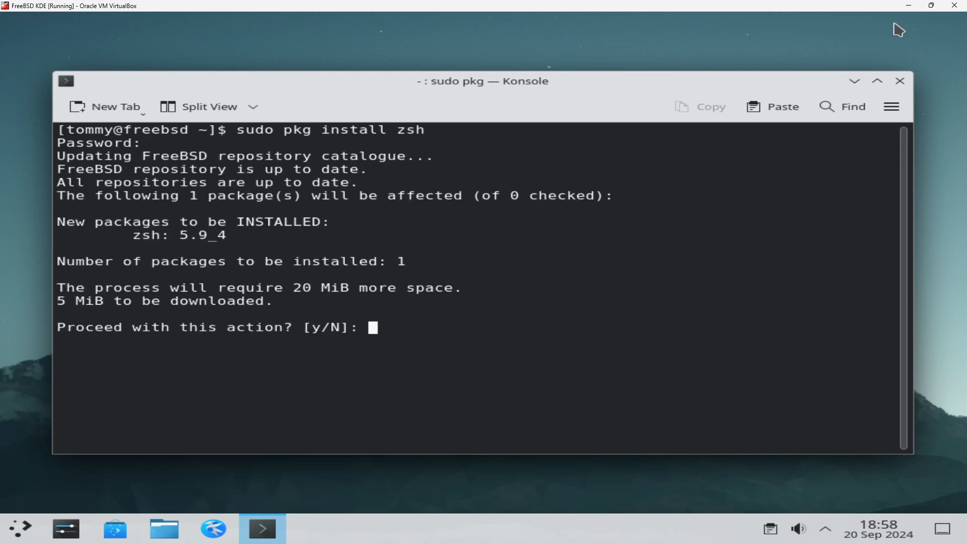
text(y)
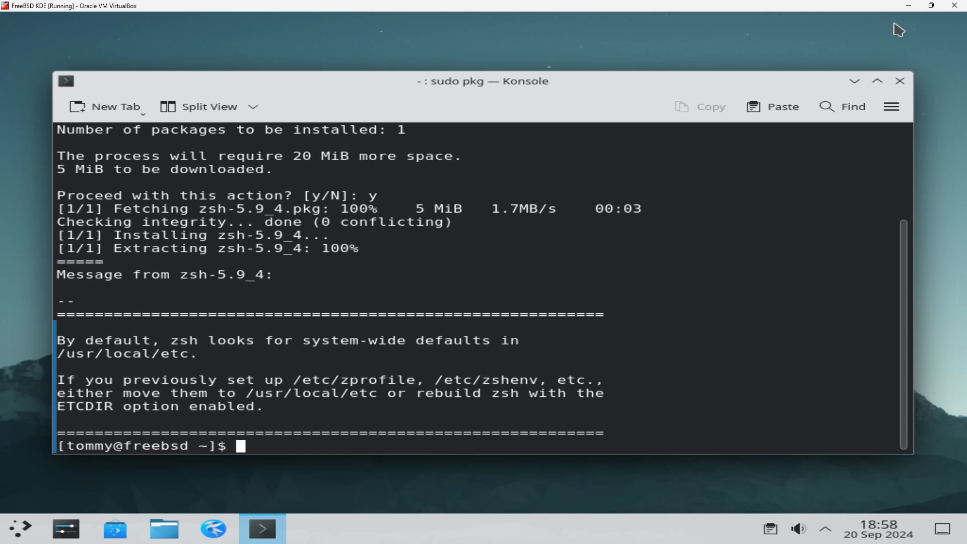
text(zsh --versio)
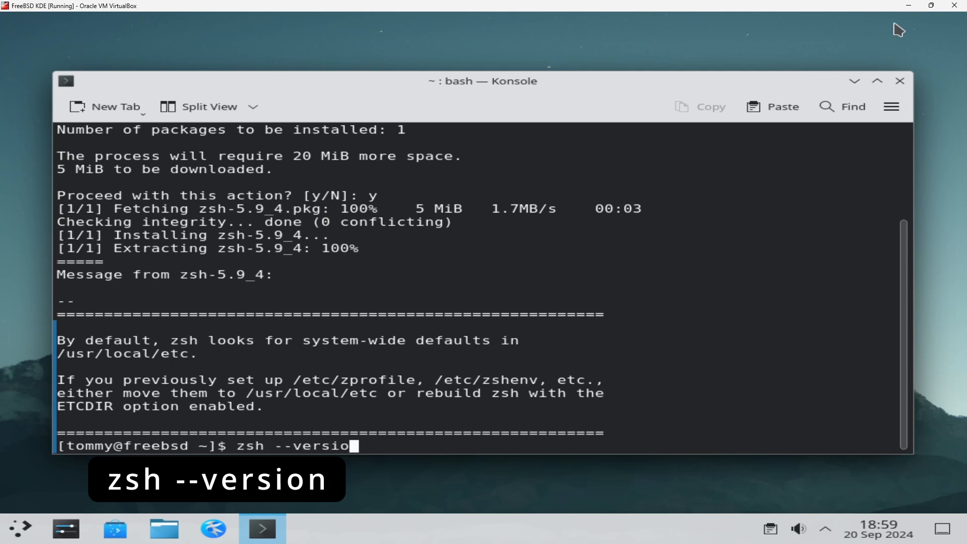
Check zsh --version shows 5.9 and /etc/shells lists /usr/local/bin/zsh and rzsh
key(Return)
text(cat /etc/she)
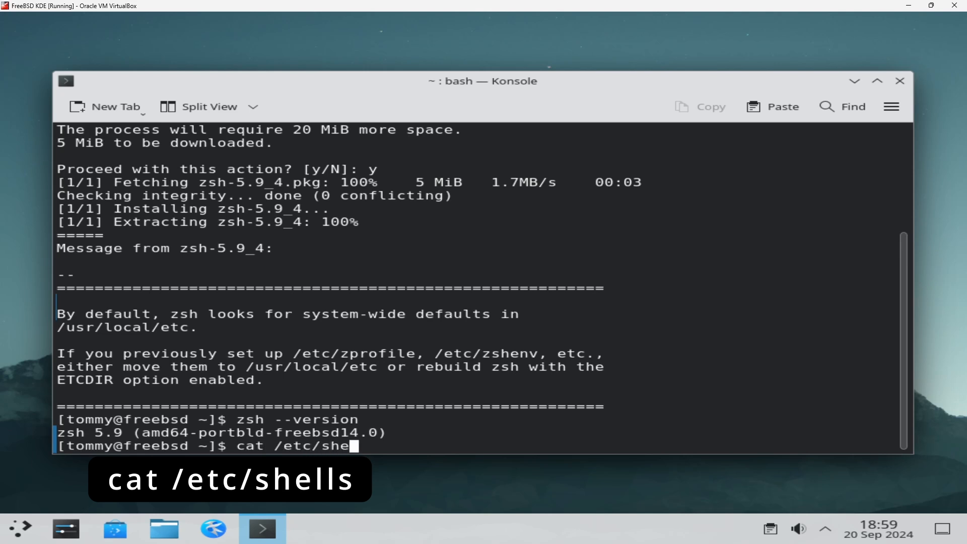
key(Return)
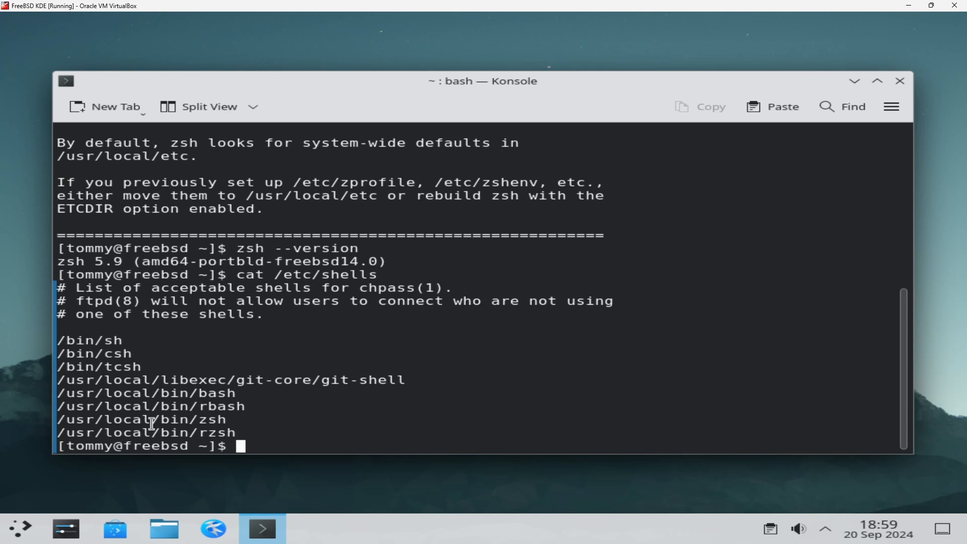
mouse_move(294, 442)
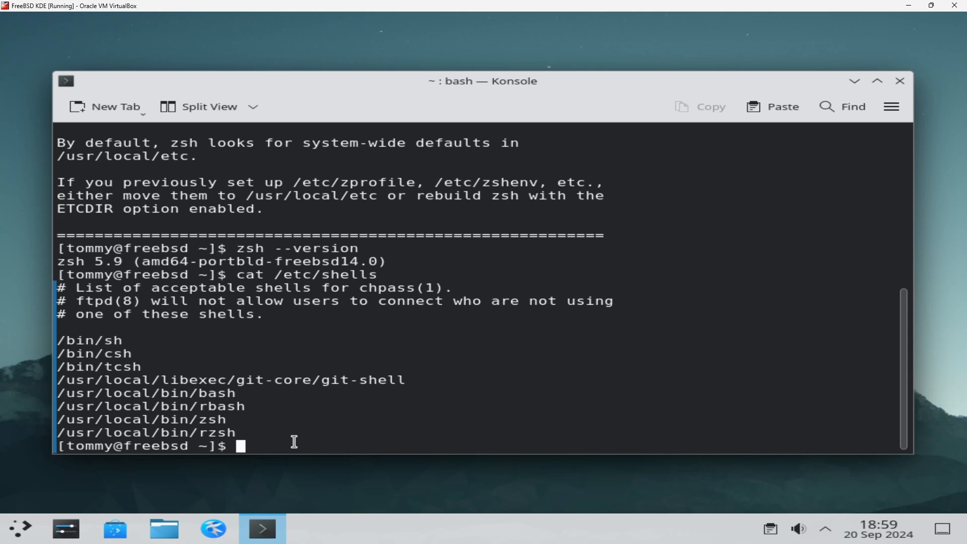
Run chsh -s /usr/local/bin/zsh and enter the password to apply zsh
text(chsh -s)
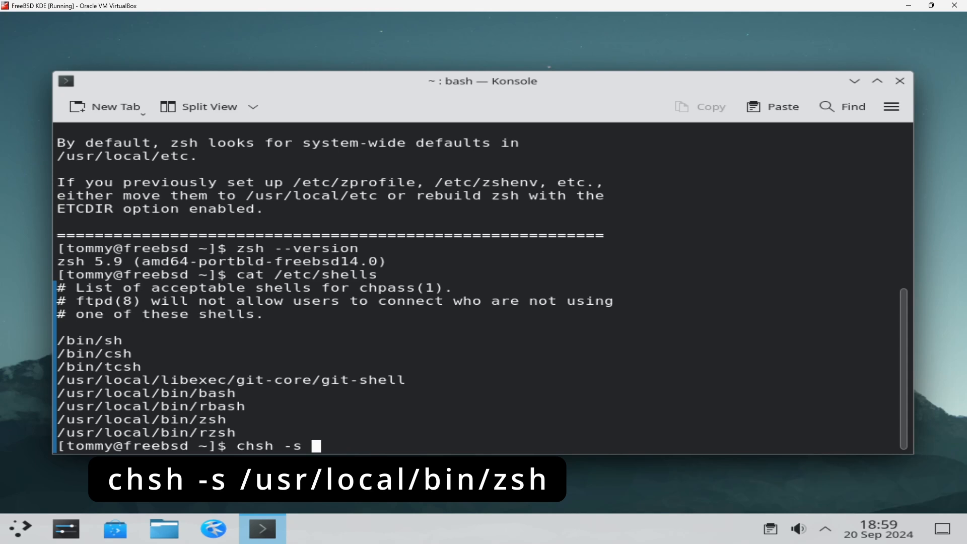
text(/usr/local)
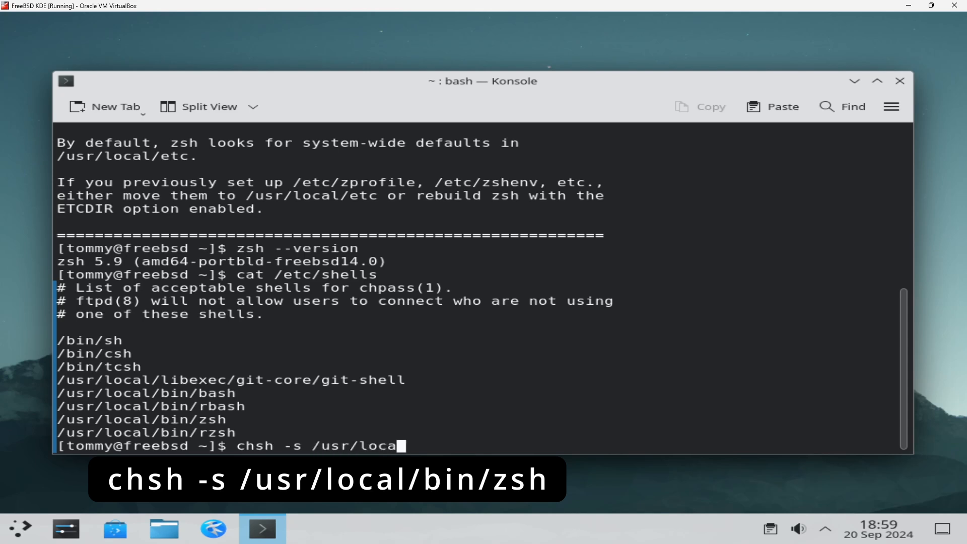
text(l/bin)
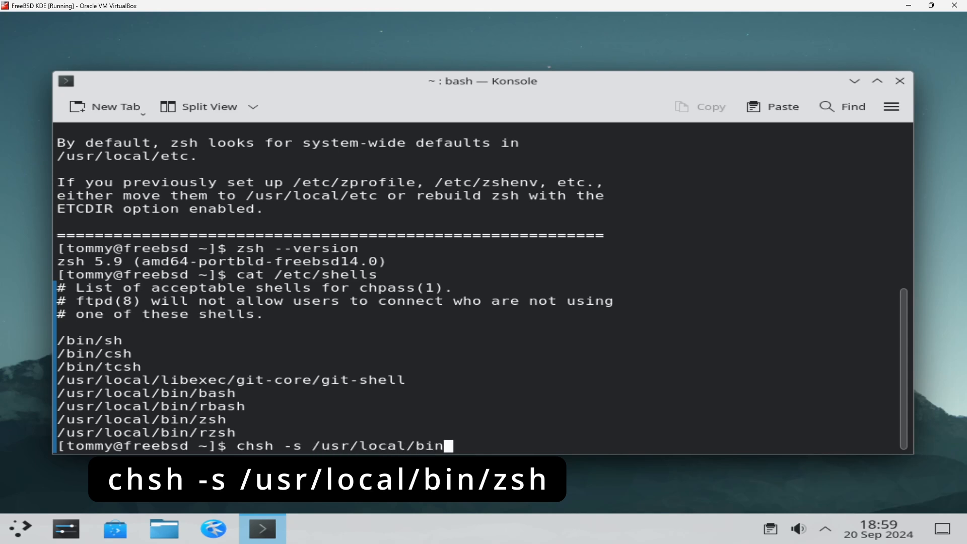
key(Return)
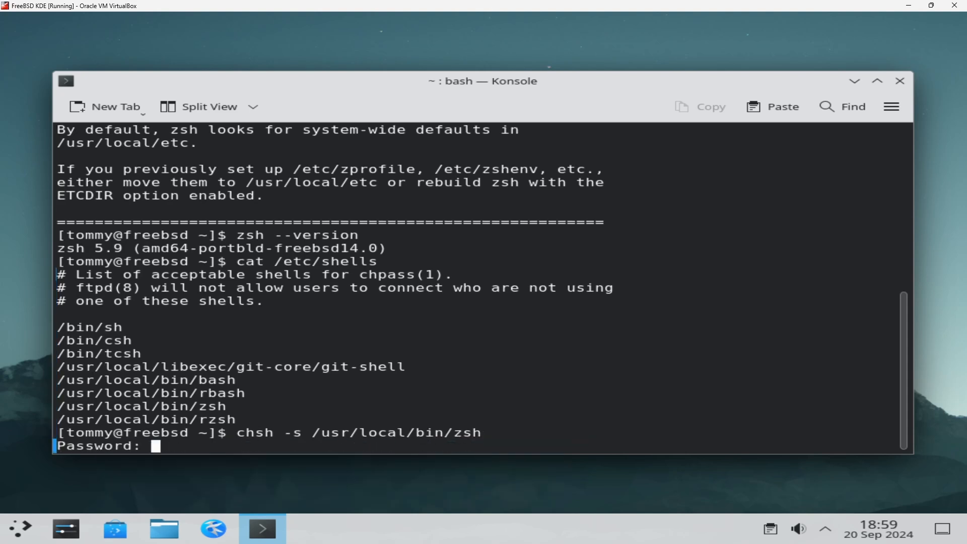
key(Return)
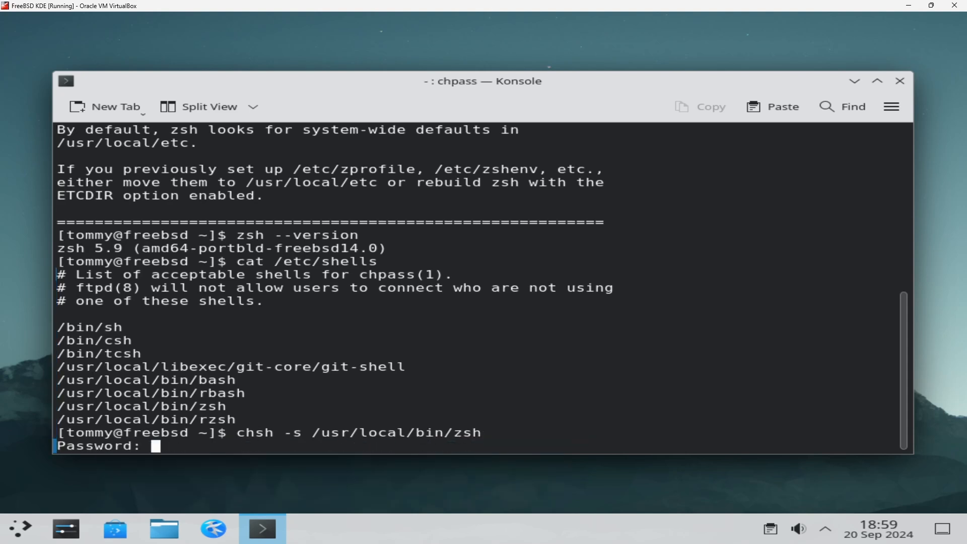
key(Return)
text(ba)
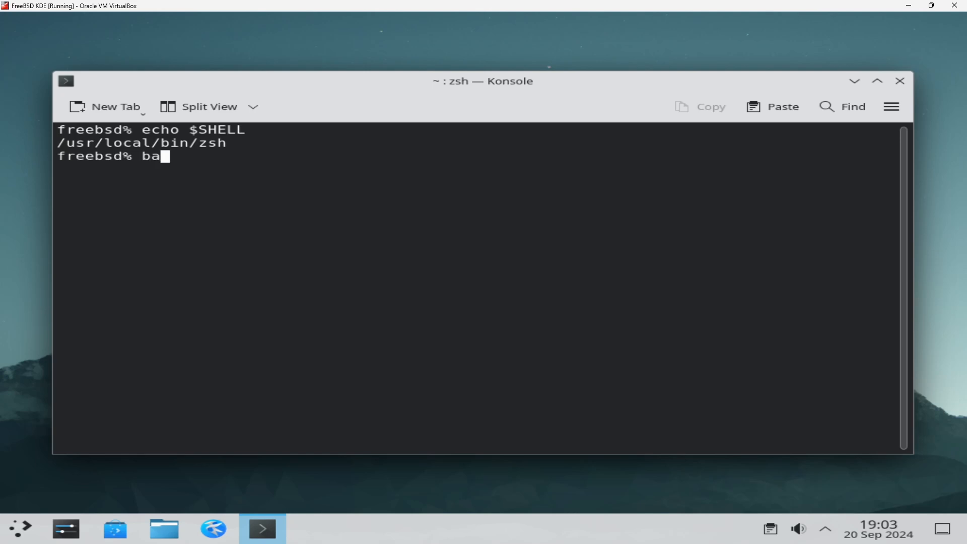
key(Return)
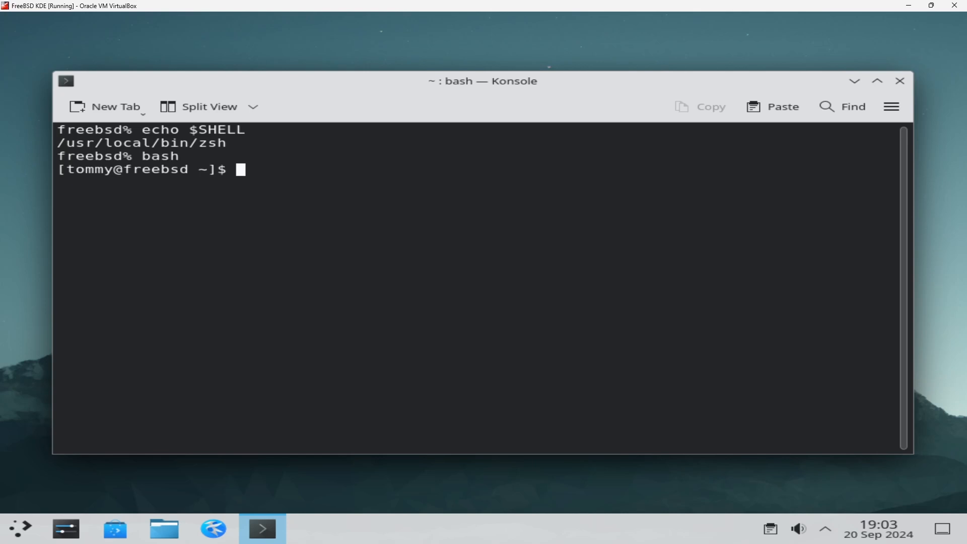
text(exit)
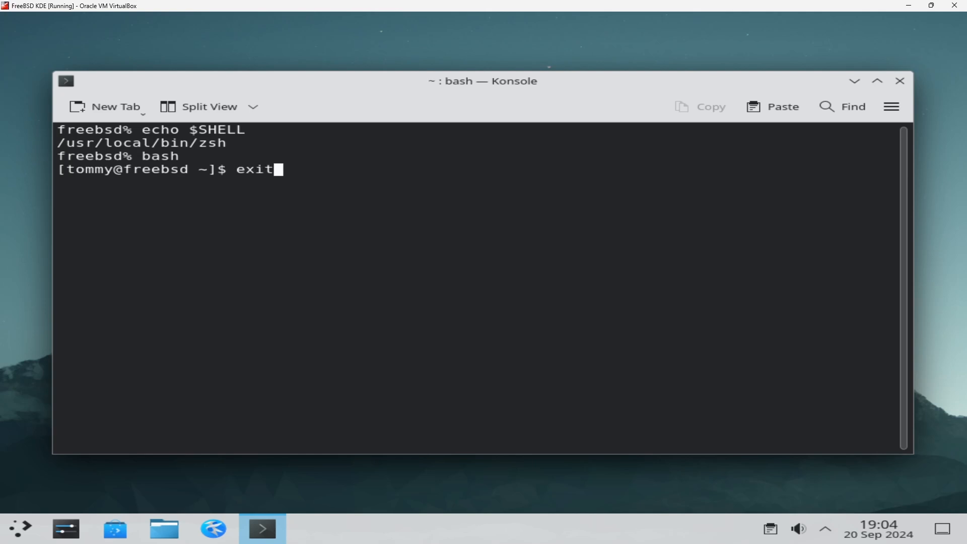
key(Return)
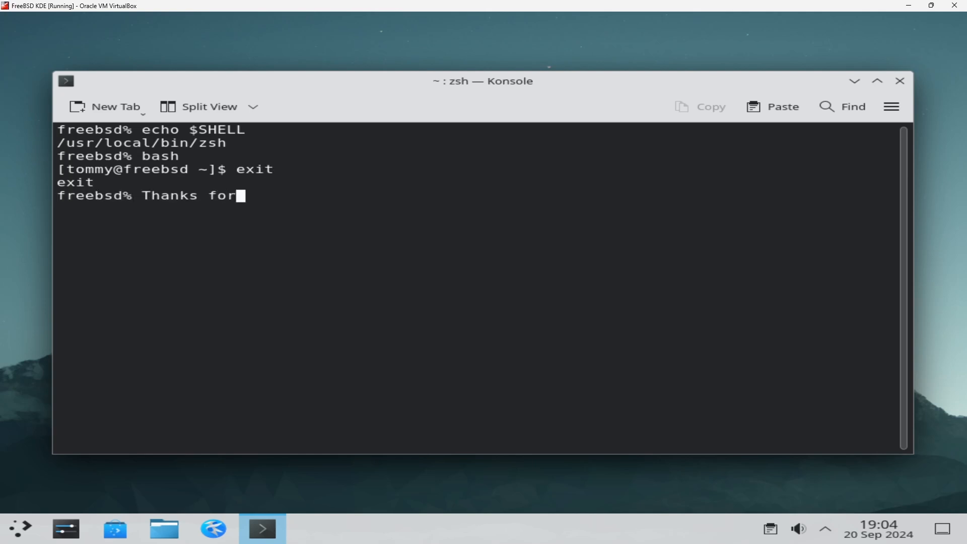